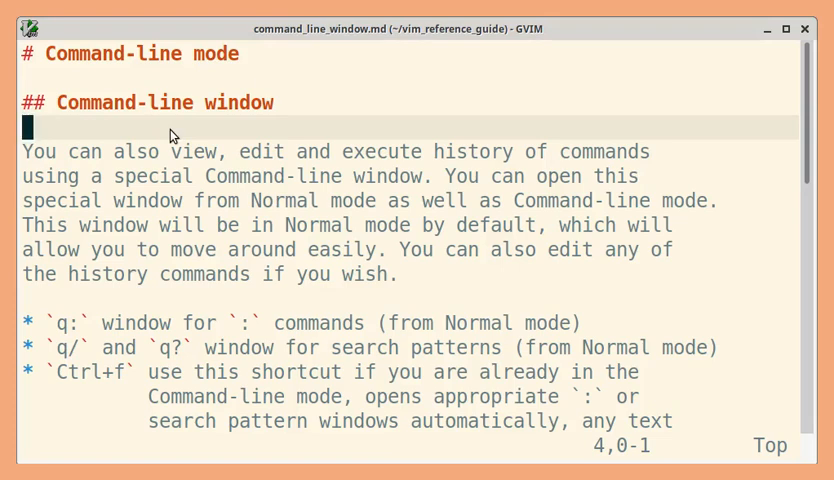
text(:q)
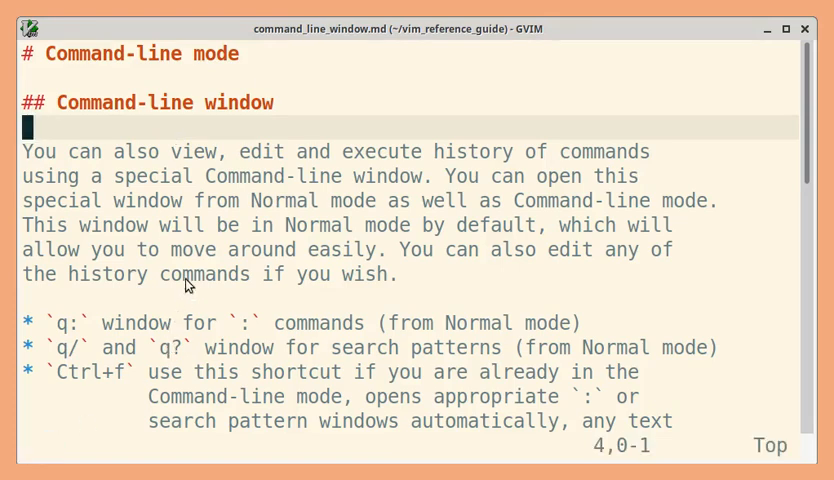
mouse_move(135, 152)
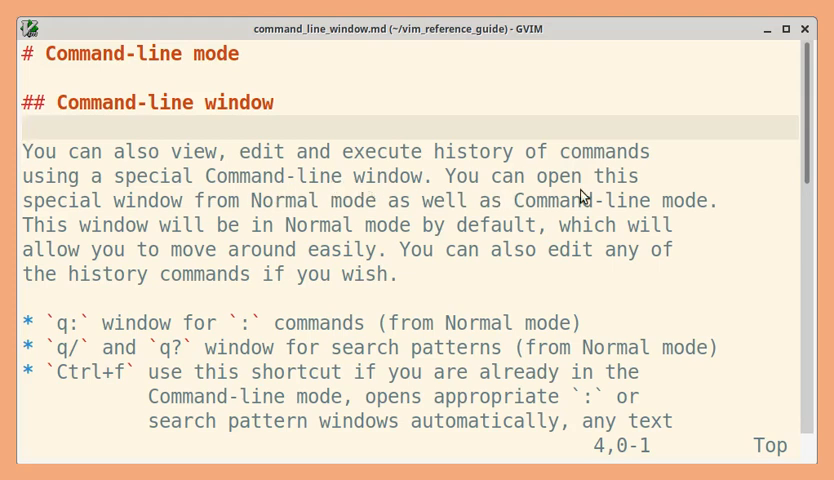
mouse_move(308, 222)
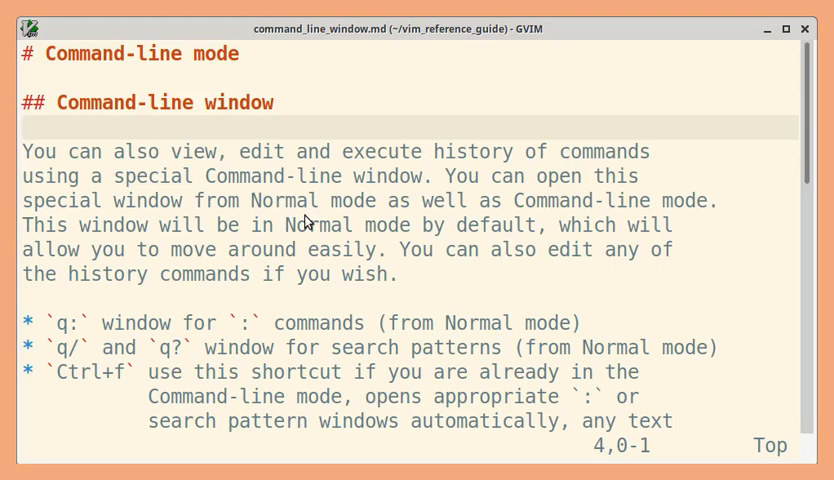
mouse_move(584, 218)
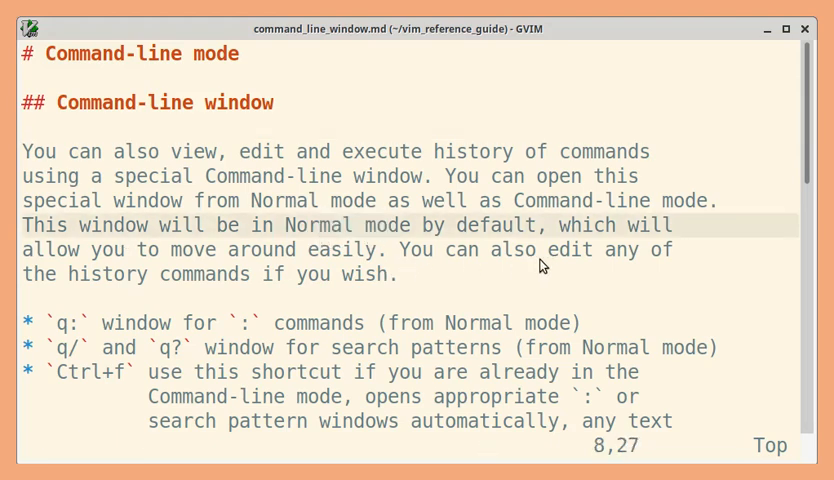
mouse_move(198, 286)
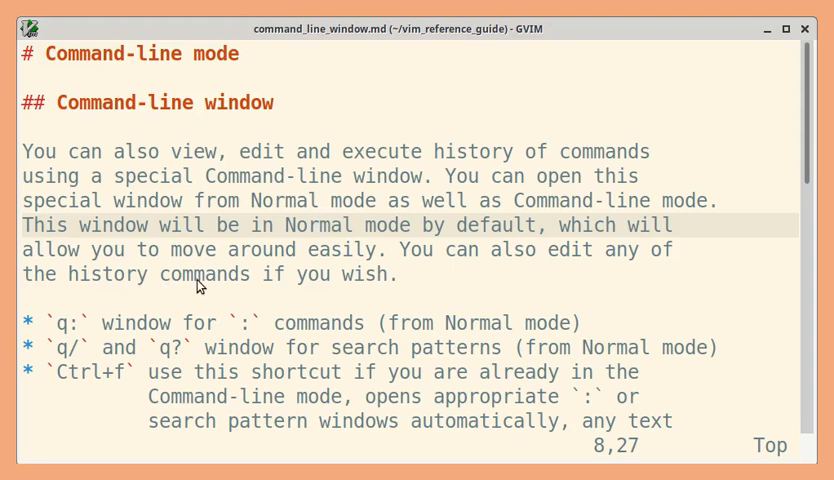
mouse_move(315, 286)
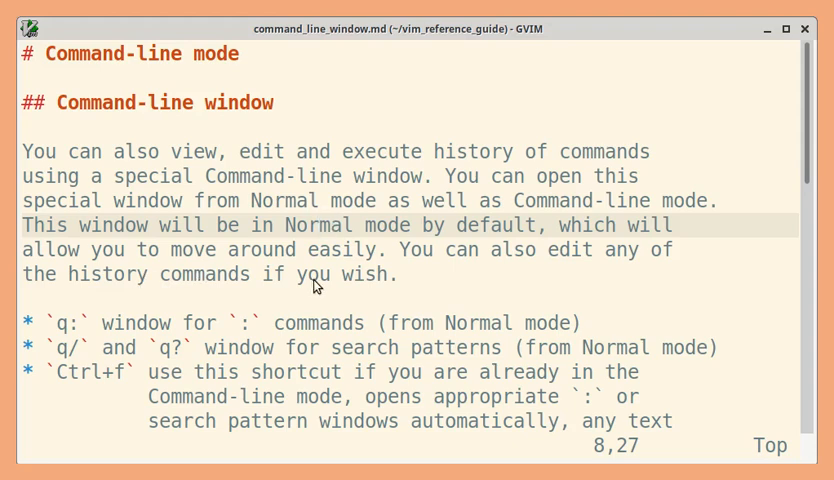
scroll(down, 3)
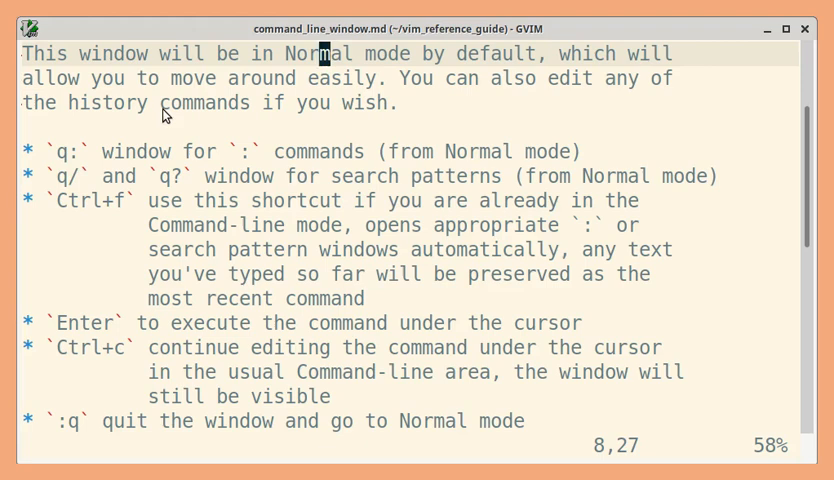
mouse_move(125, 135)
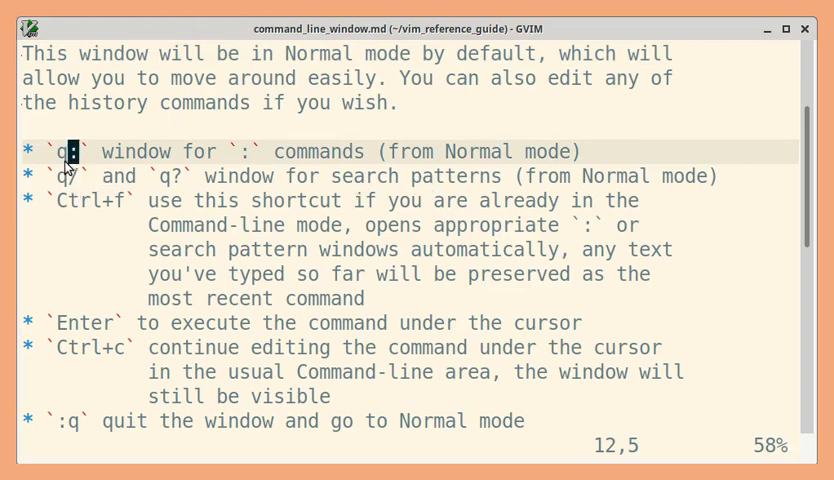
mouse_move(115, 135)
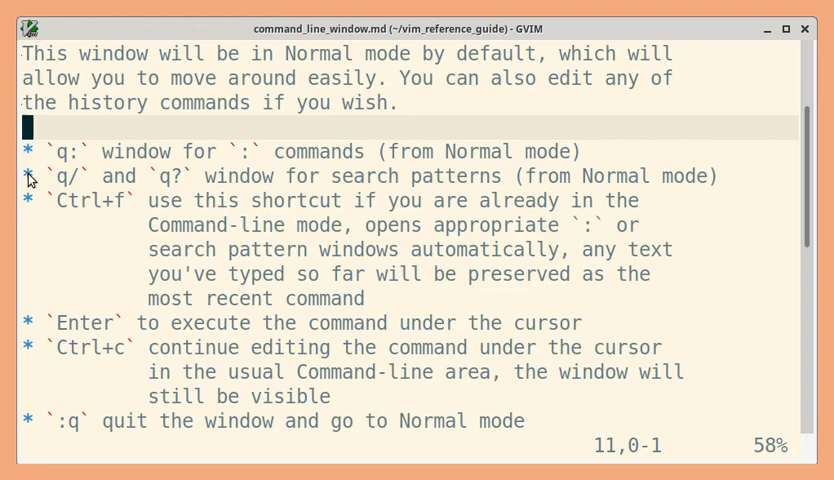
mouse_move(78, 168)
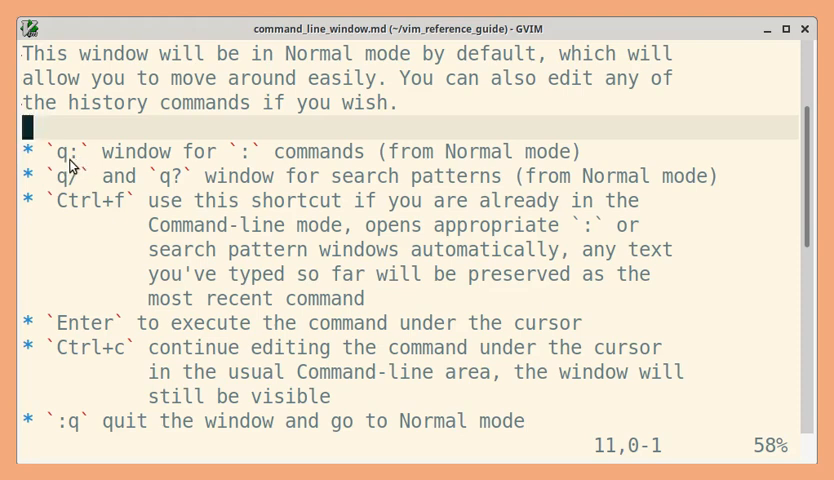
mouse_move(143, 128)
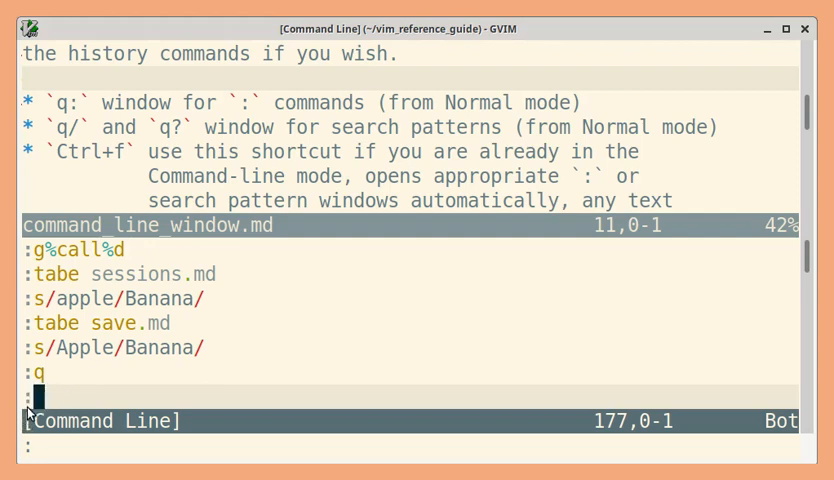
mouse_move(62, 388)
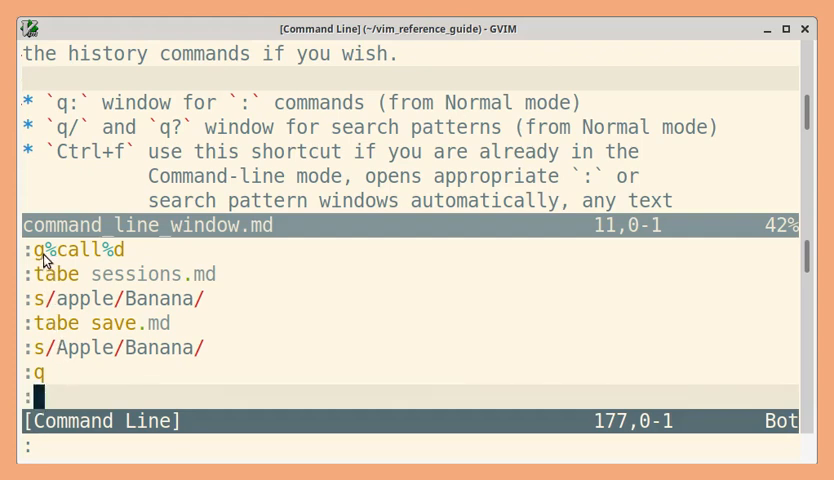
mouse_move(43, 407)
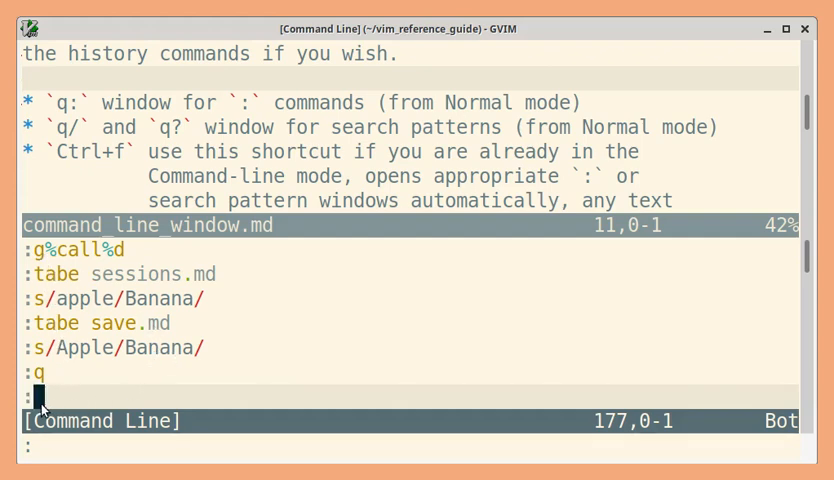
mouse_move(295, 331)
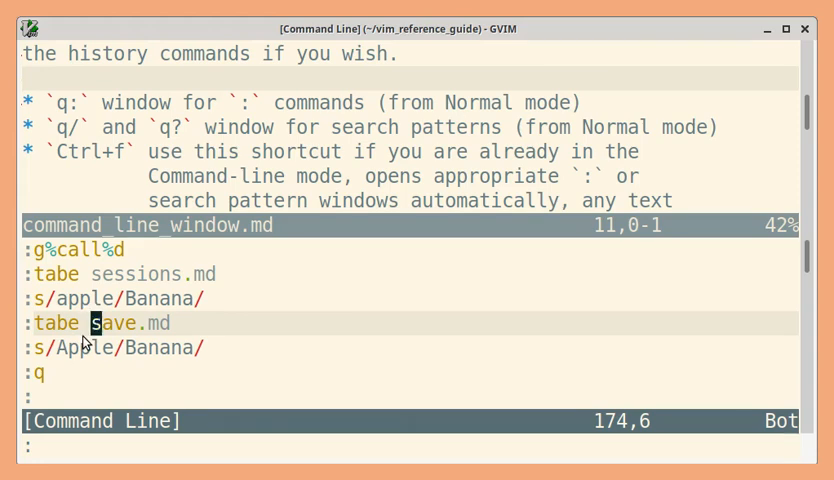
mouse_move(52, 330)
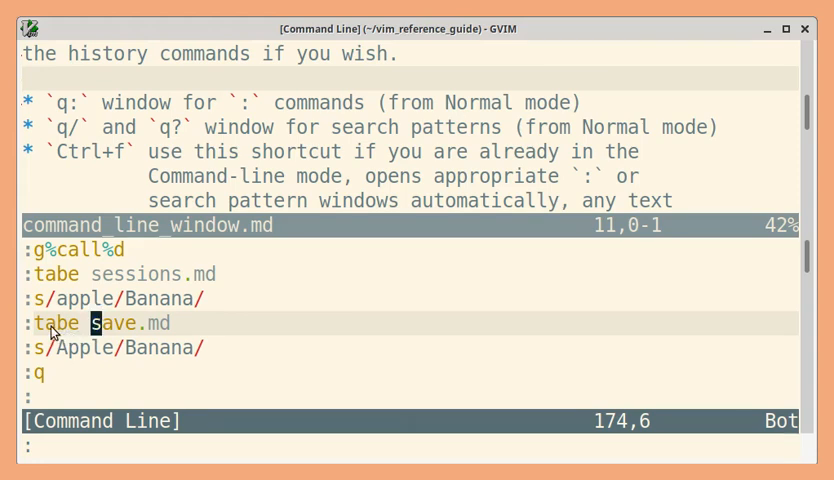
mouse_move(58, 337)
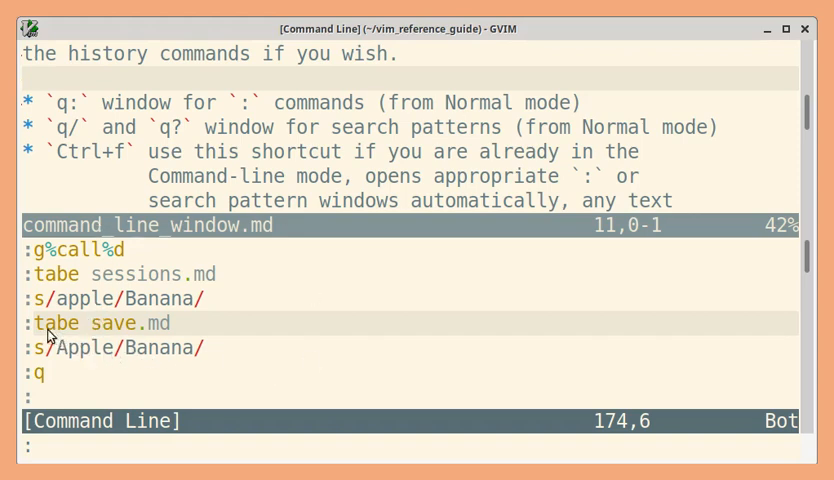
mouse_move(67, 337)
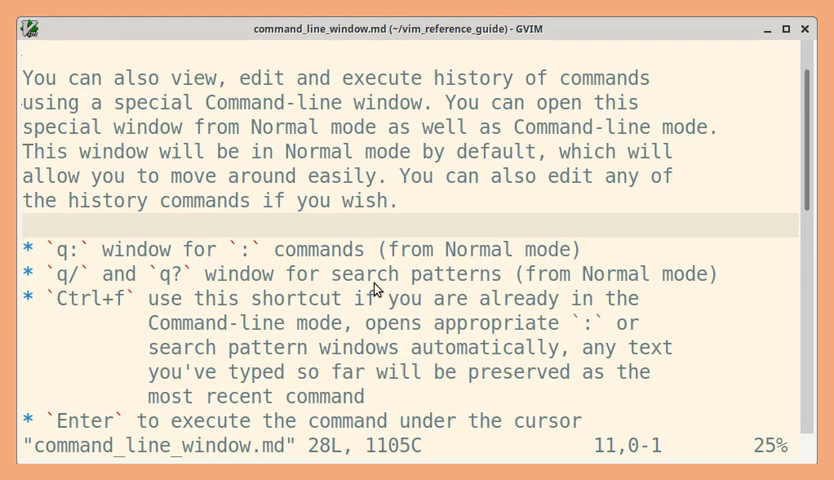
mouse_move(451, 286)
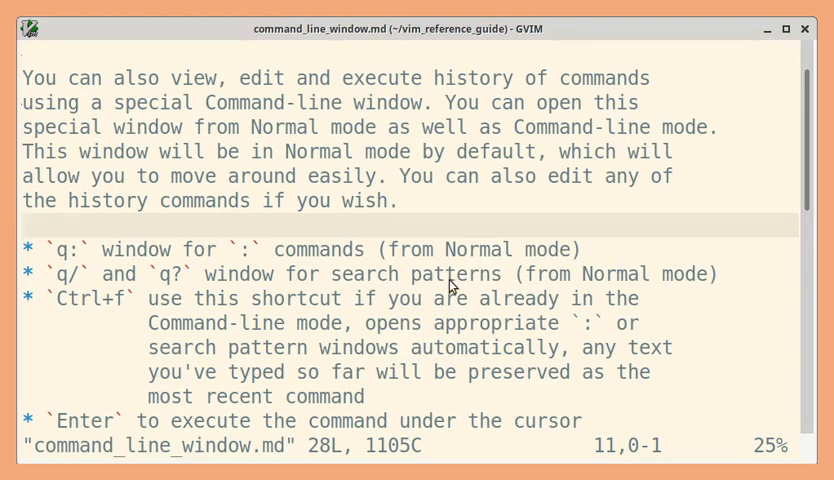
mouse_move(191, 290)
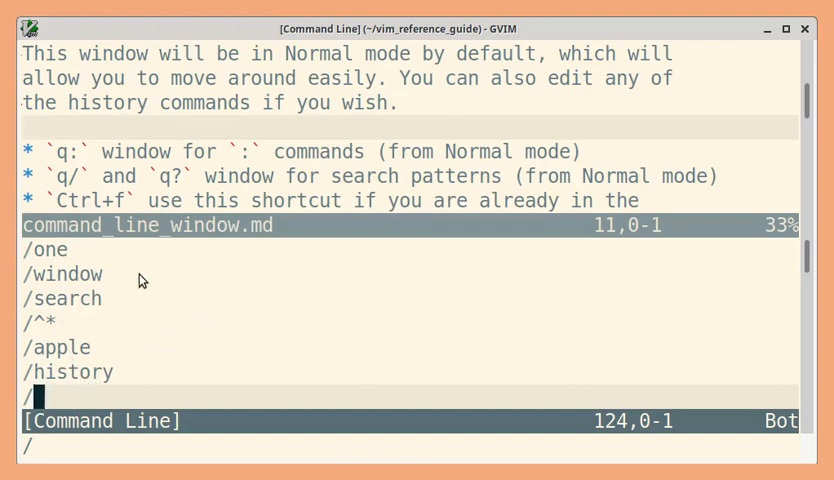
mouse_move(69, 383)
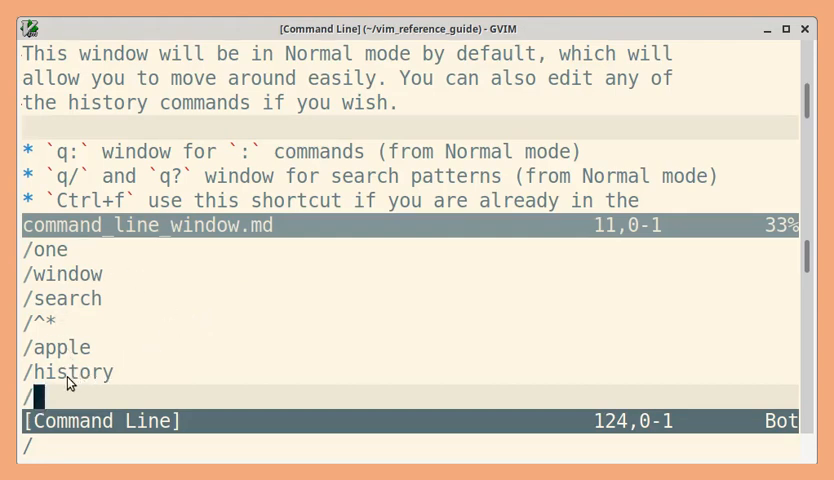
mouse_move(57, 308)
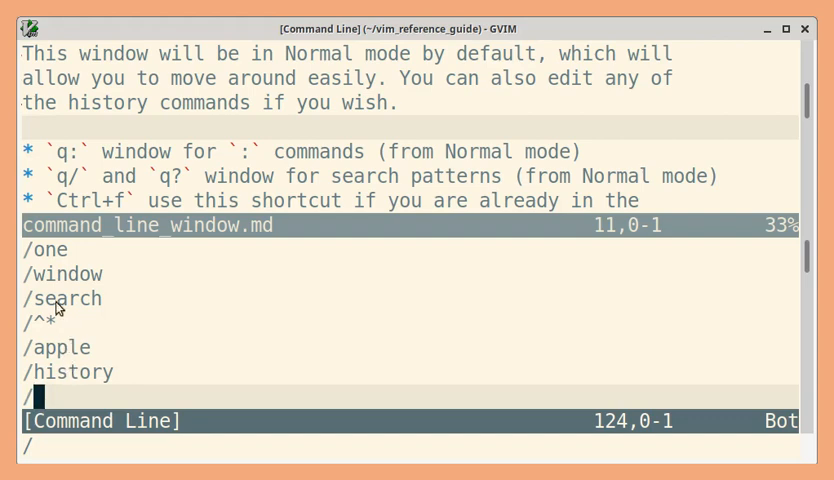
mouse_move(191, 354)
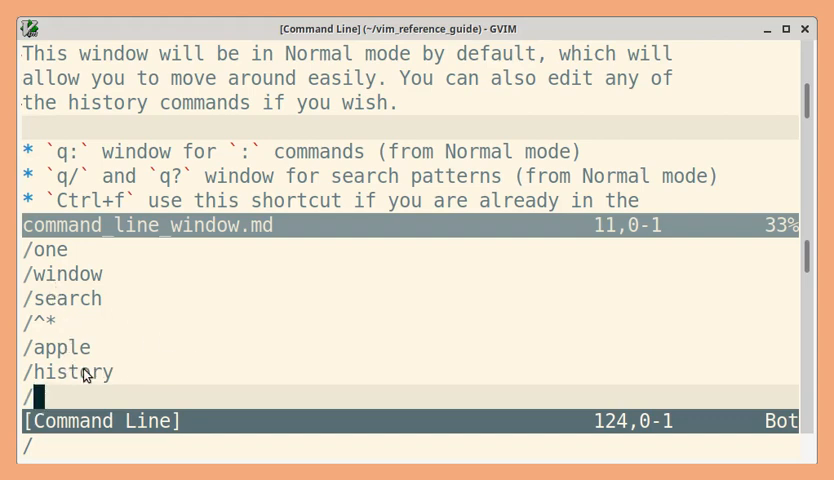
mouse_move(100, 297)
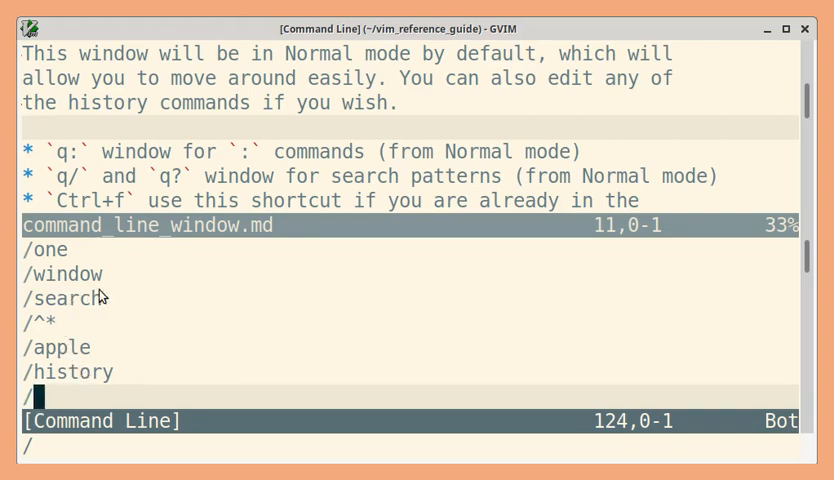
mouse_move(118, 297)
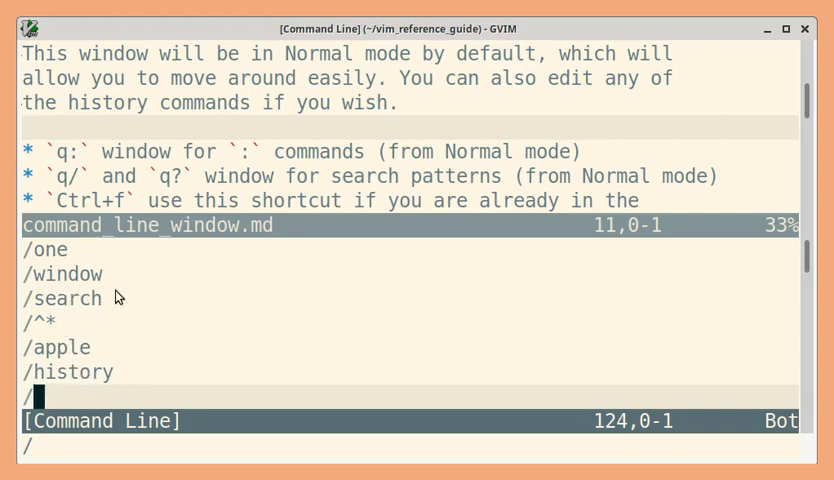
mouse_move(75, 274)
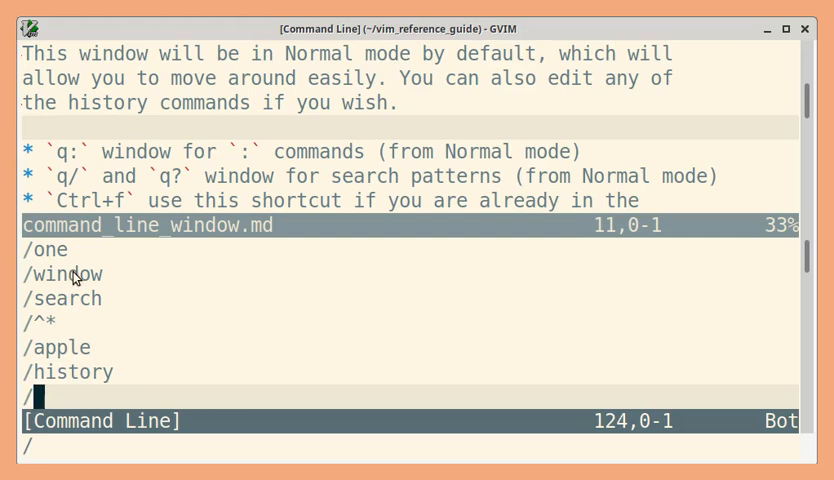
mouse_move(85, 378)
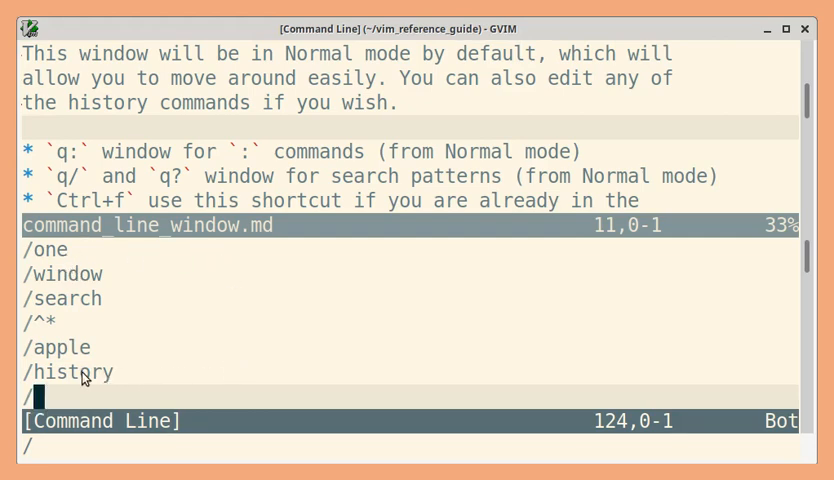
text(:q)
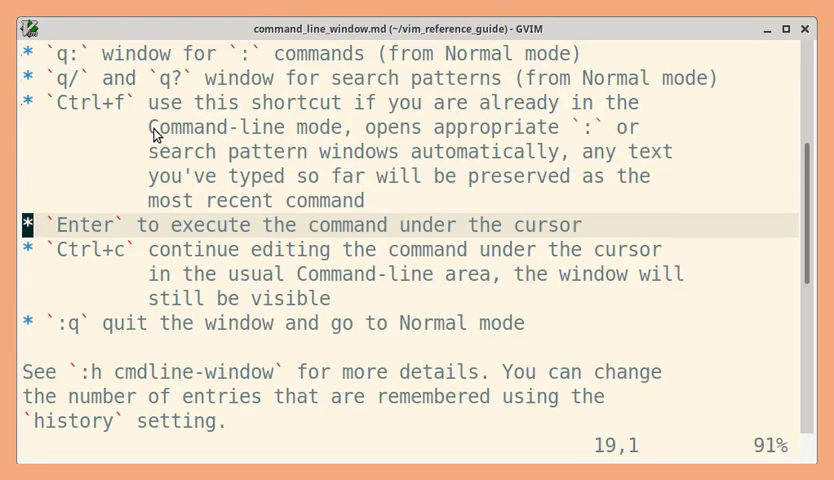
mouse_move(310, 145)
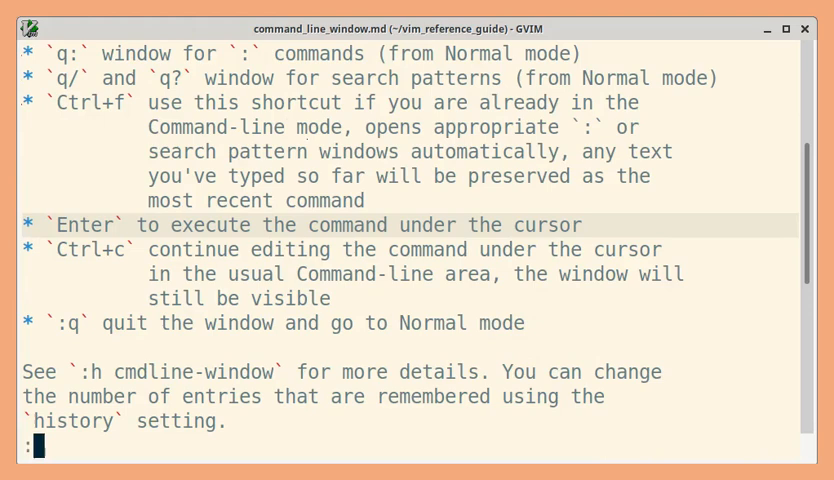
mouse_move(263, 349)
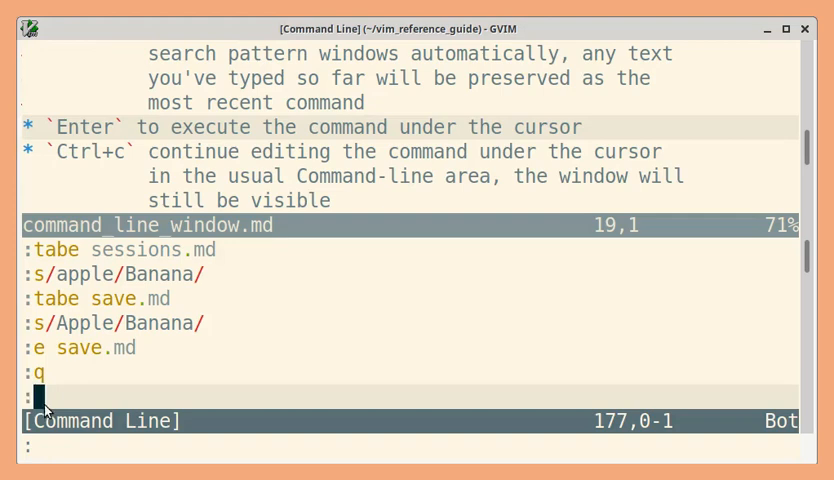
mouse_move(38, 273)
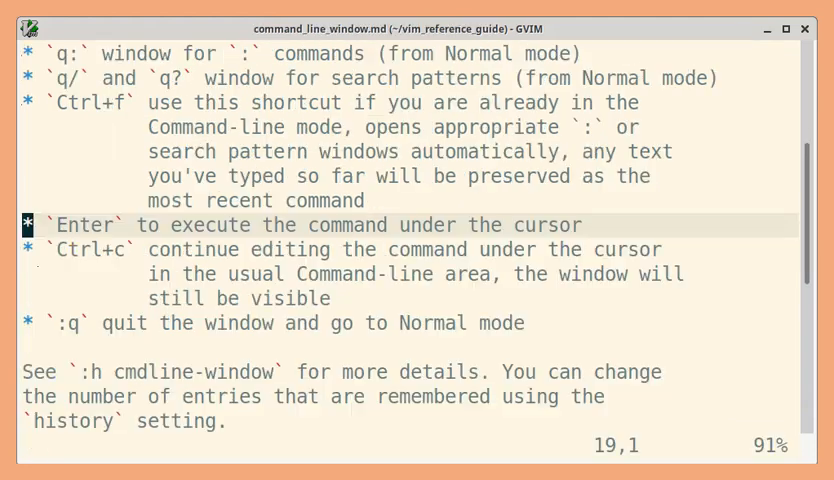
mouse_move(390, 195)
text(?)
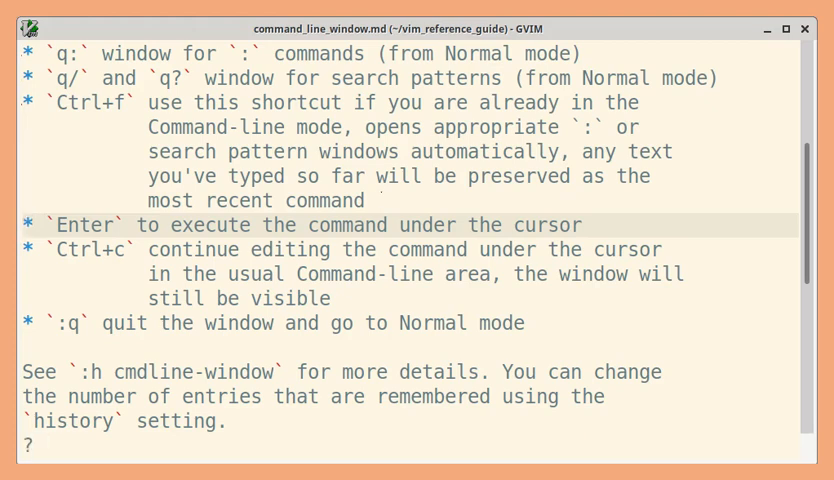
text(his)
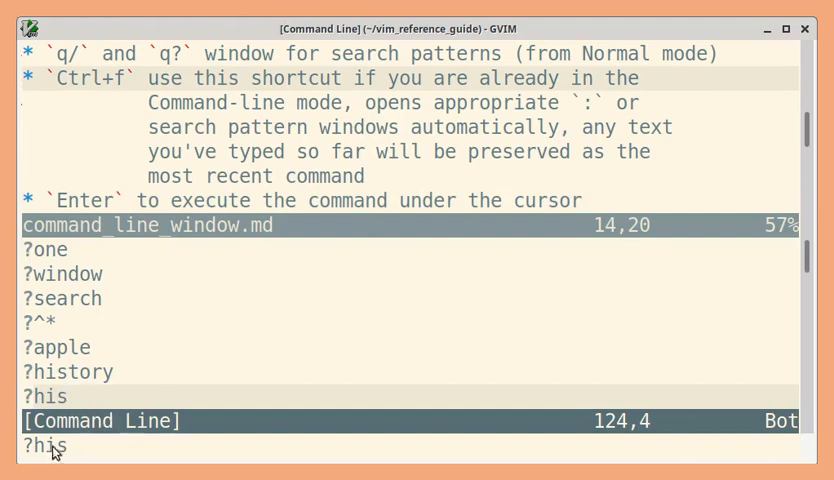
mouse_move(56, 402)
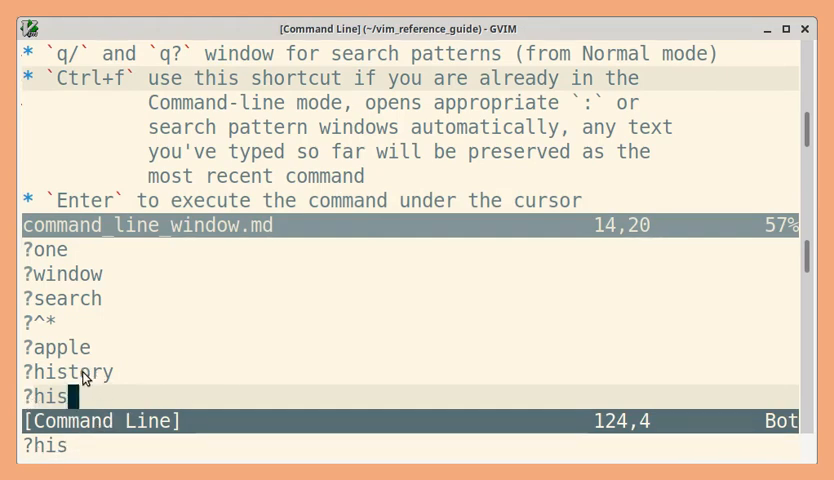
mouse_move(83, 328)
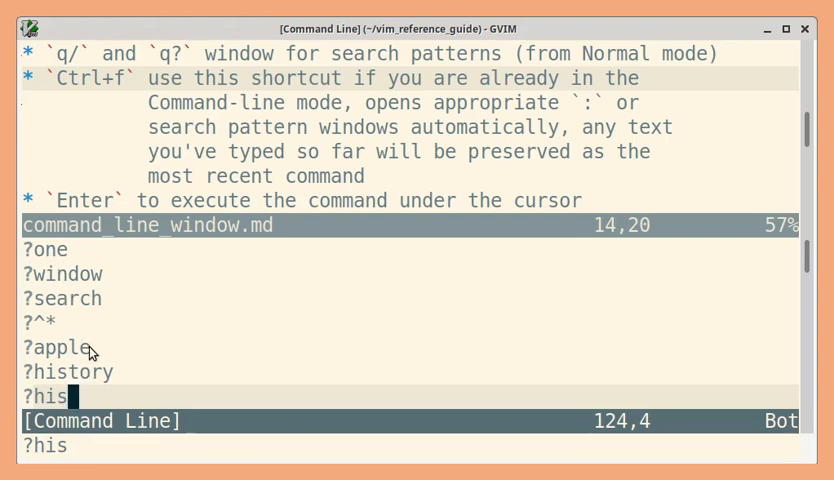
mouse_move(113, 362)
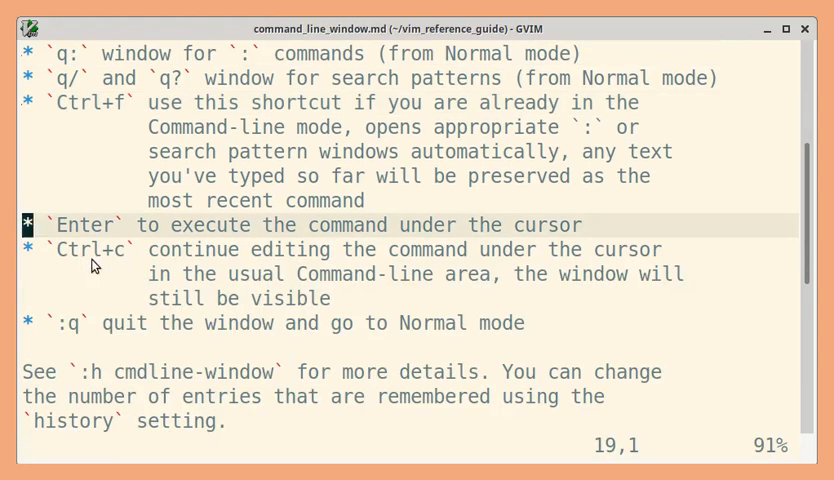
mouse_move(122, 265)
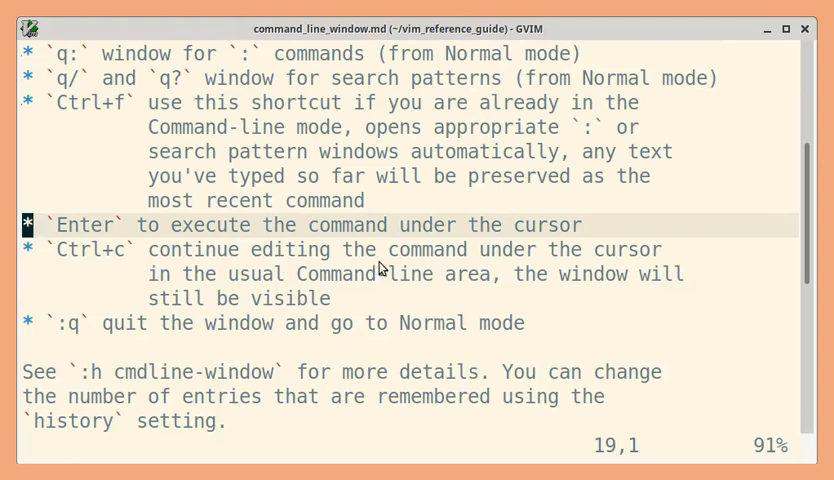
mouse_move(585, 266)
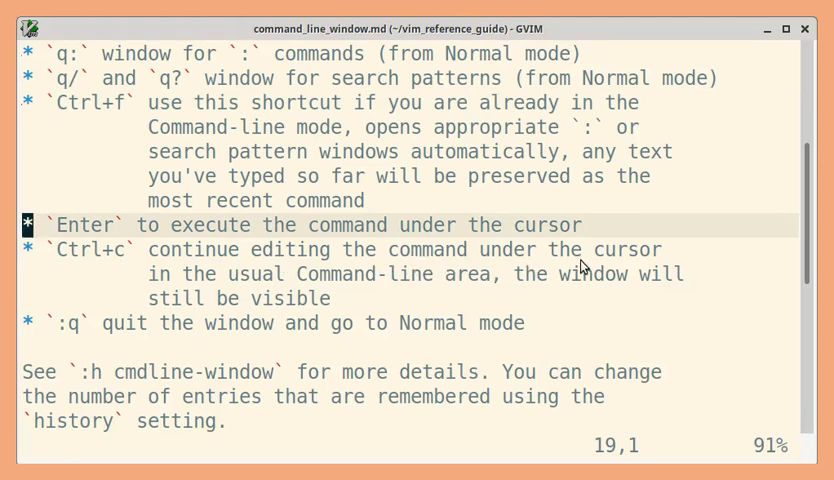
mouse_move(368, 296)
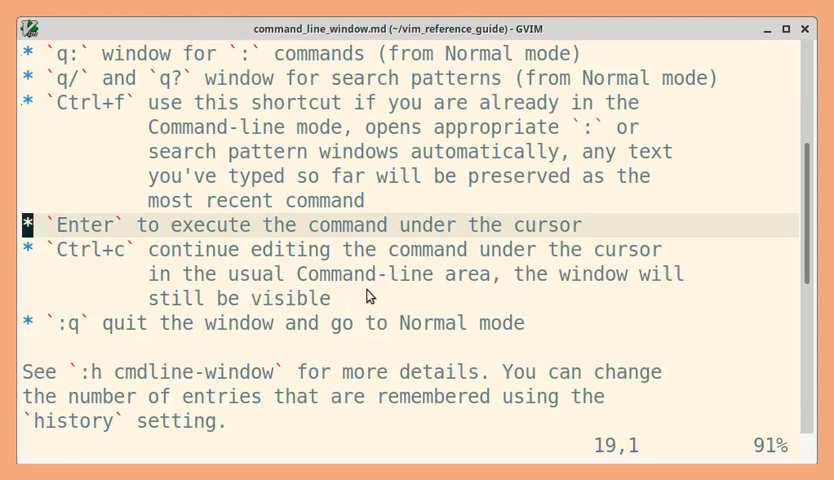
mouse_move(492, 294)
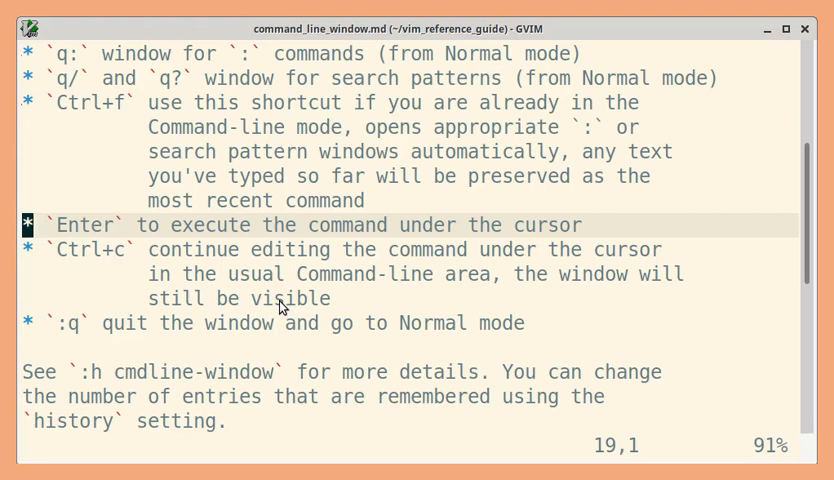
mouse_move(73, 233)
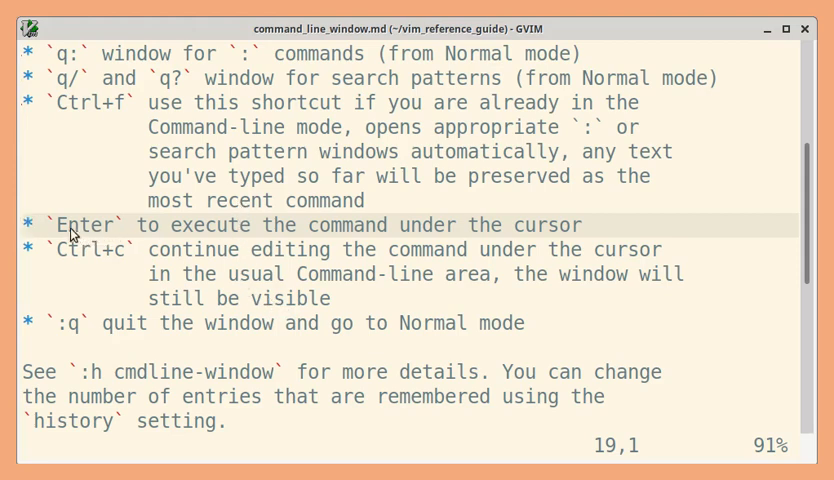
mouse_move(234, 229)
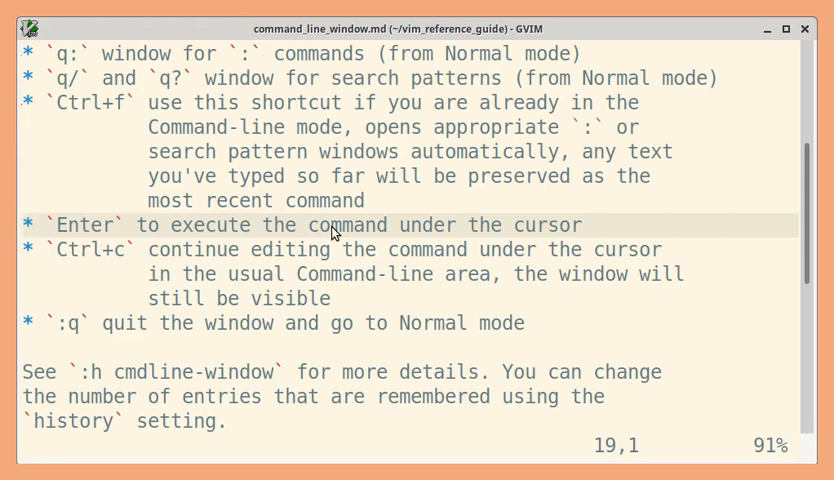
mouse_move(588, 285)
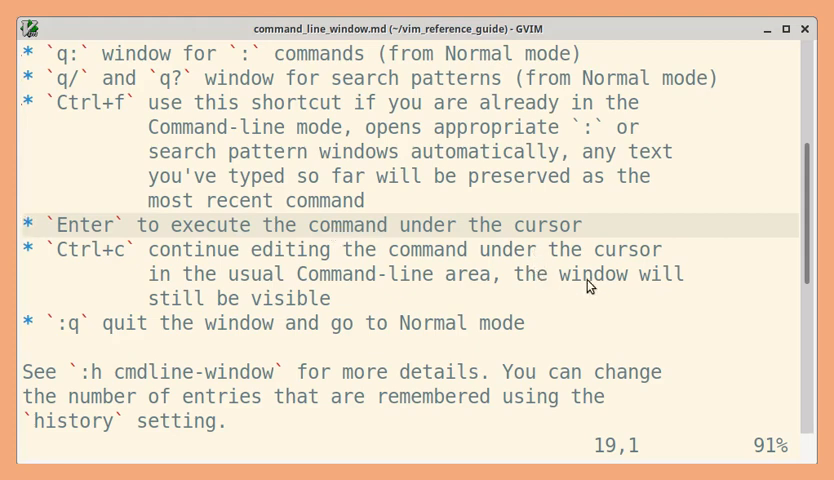
mouse_move(128, 264)
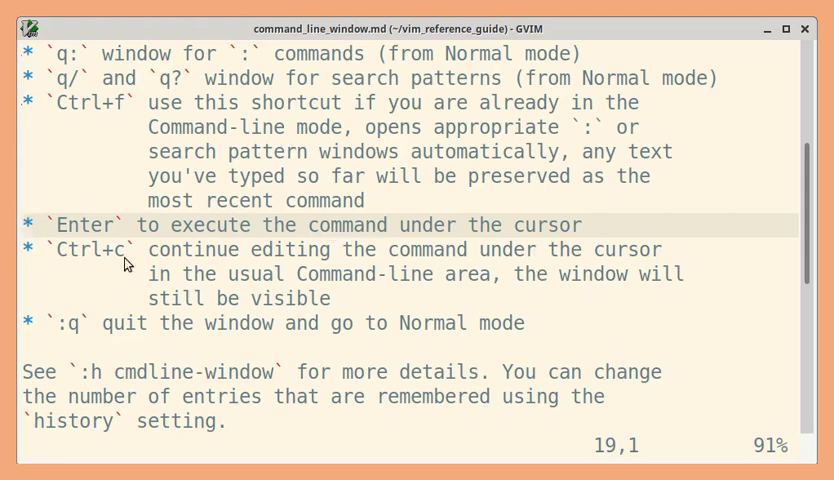
mouse_move(190, 293)
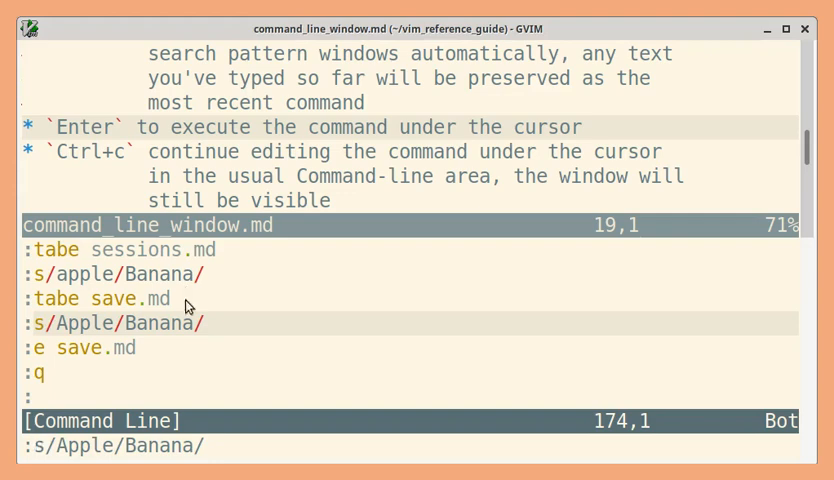
mouse_move(190, 460)
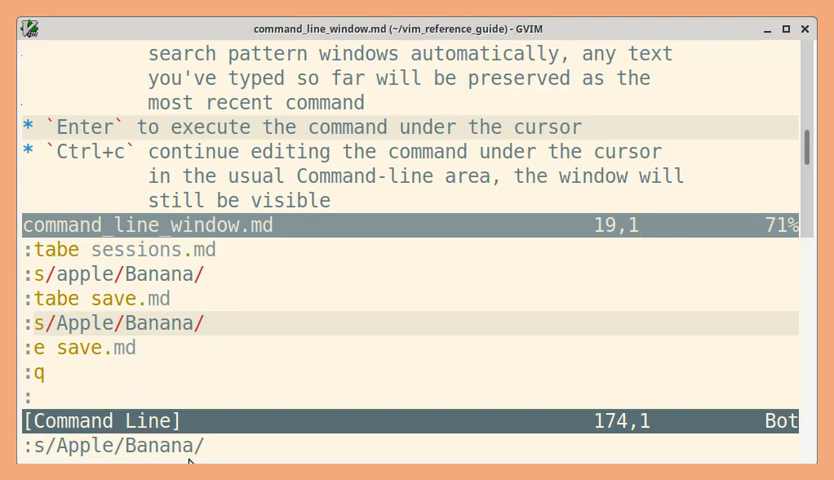
mouse_move(171, 391)
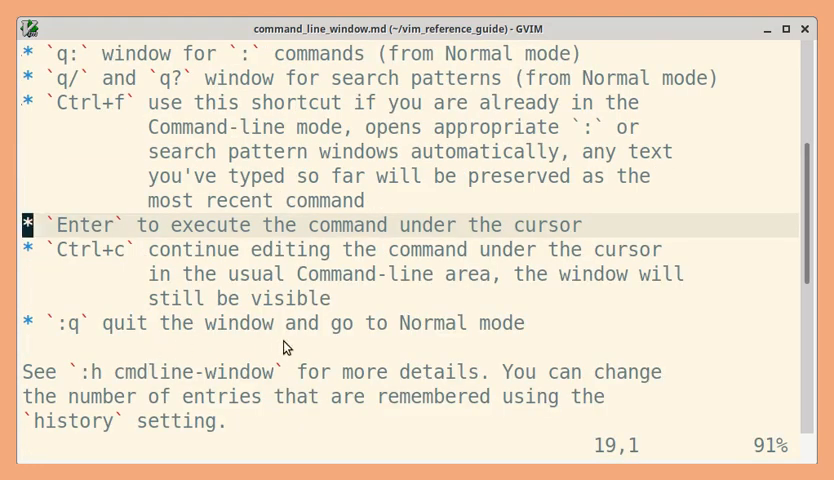
mouse_move(436, 345)
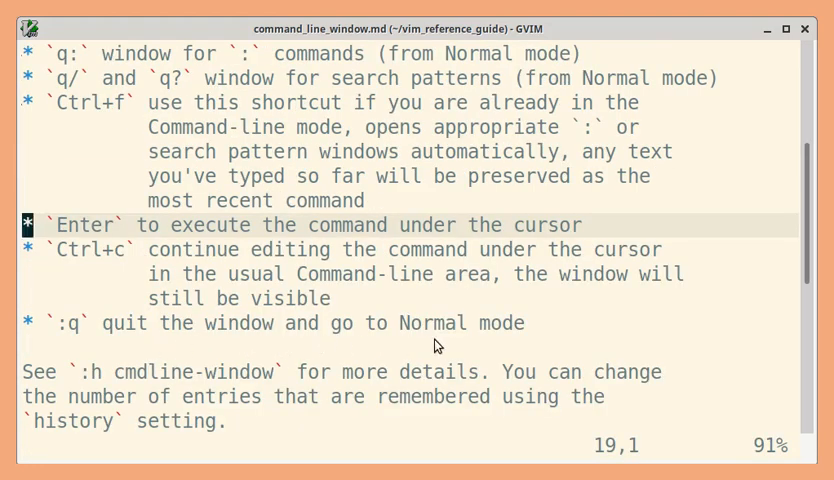
mouse_move(65, 343)
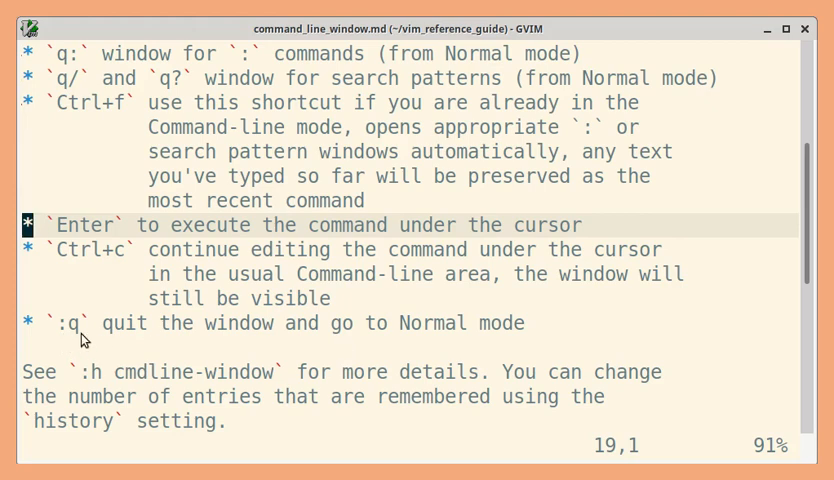
scroll(down, 3)
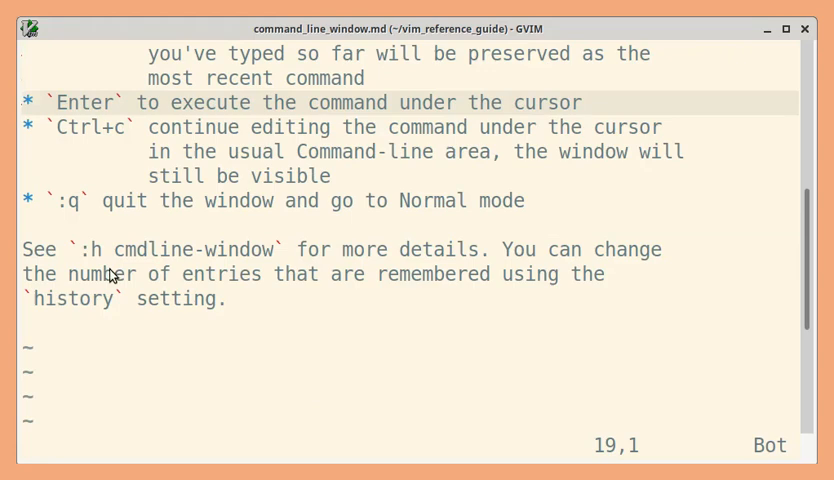